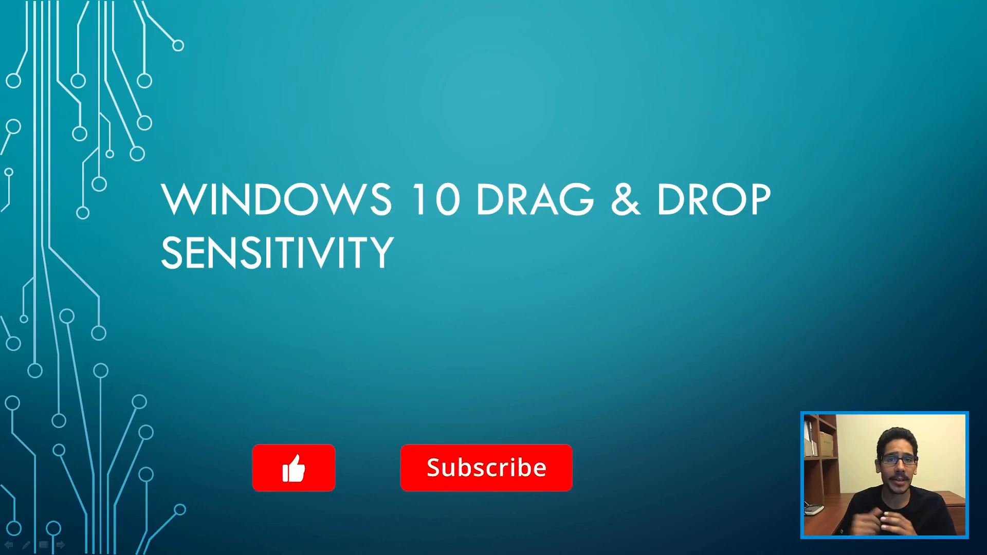
Launch Registry Editor via regedit from Run and allow it through the UAC prompt.
{"action": "left_click", "coordinate": [293, 468]}
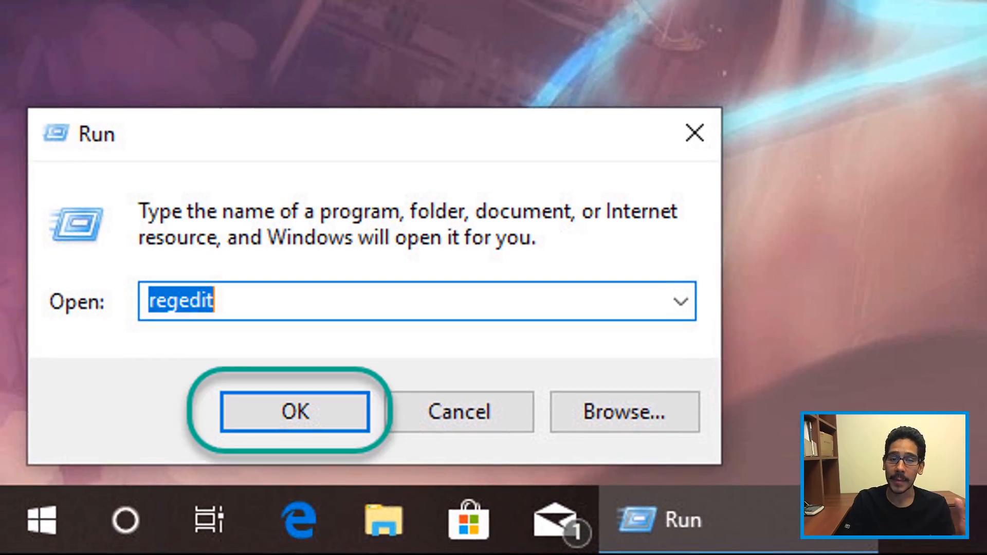
{"action": "left_click", "coordinate": [295, 411]}
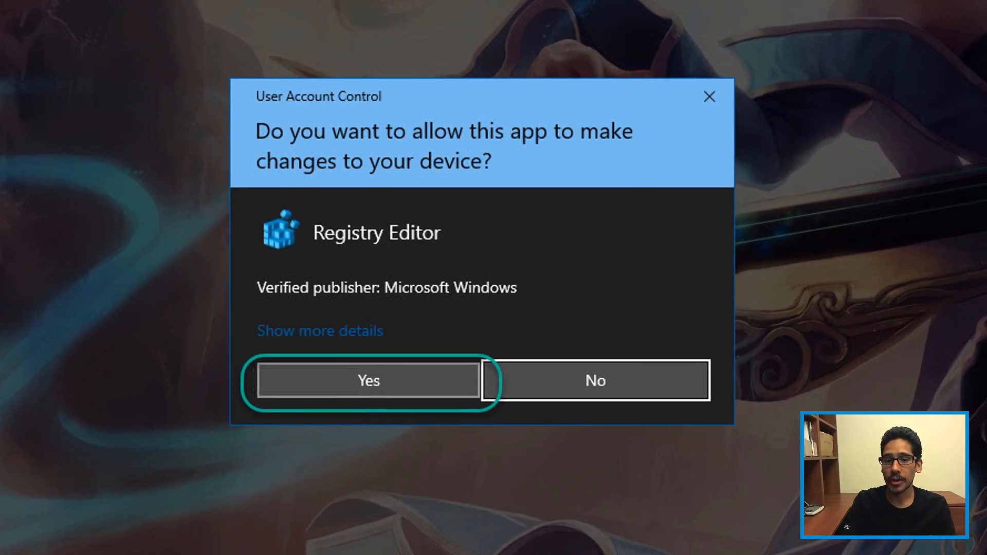
{"action": "left_click", "coordinate": [368, 380]}
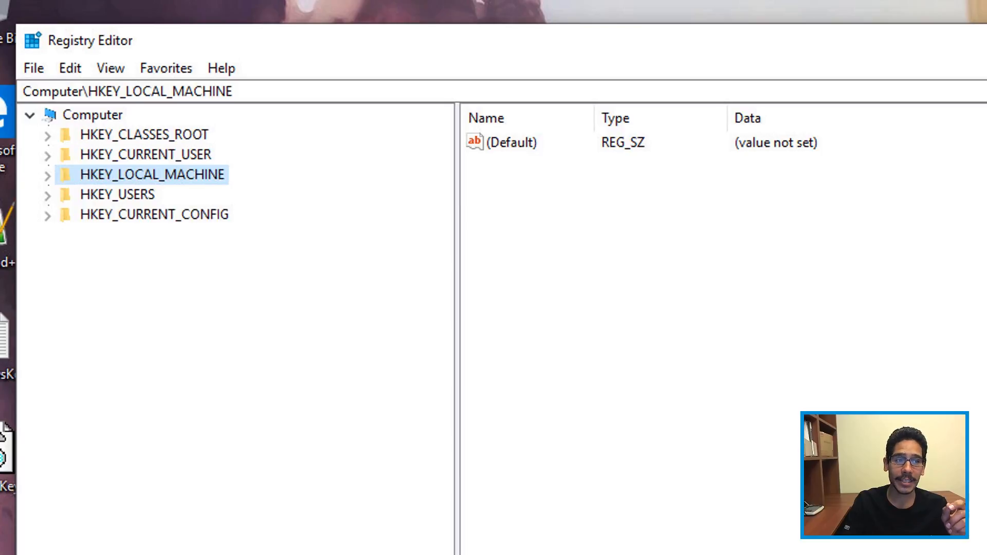
Select HKEY_CURRENT_USER in the registry tree.
{"action": "left_click", "coordinate": [146, 154]}
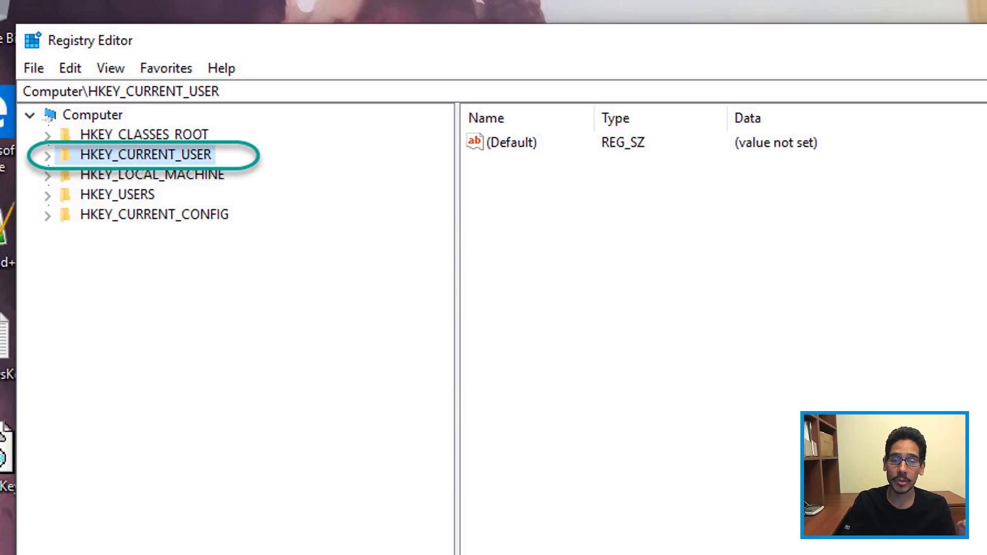